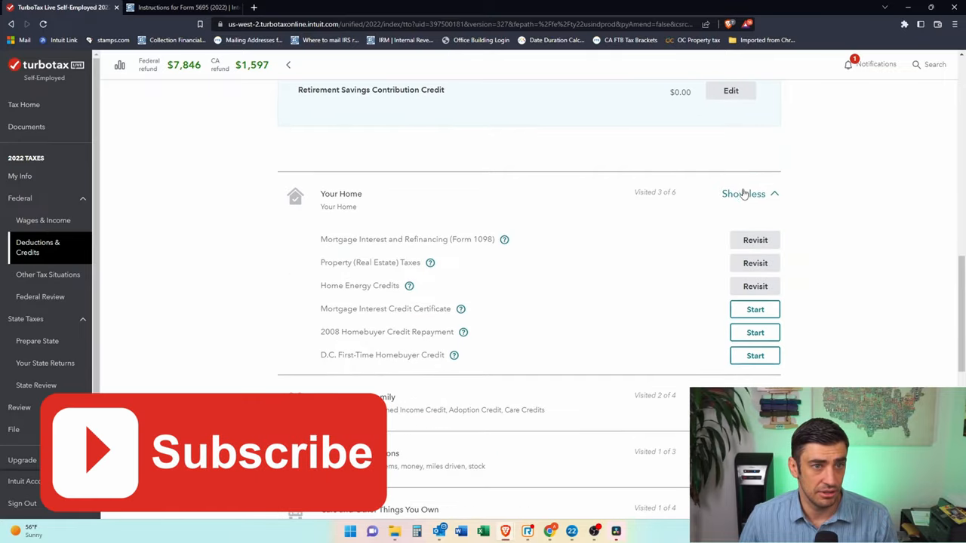
{"action": "mouse_move", "coordinate": [326, 293]}
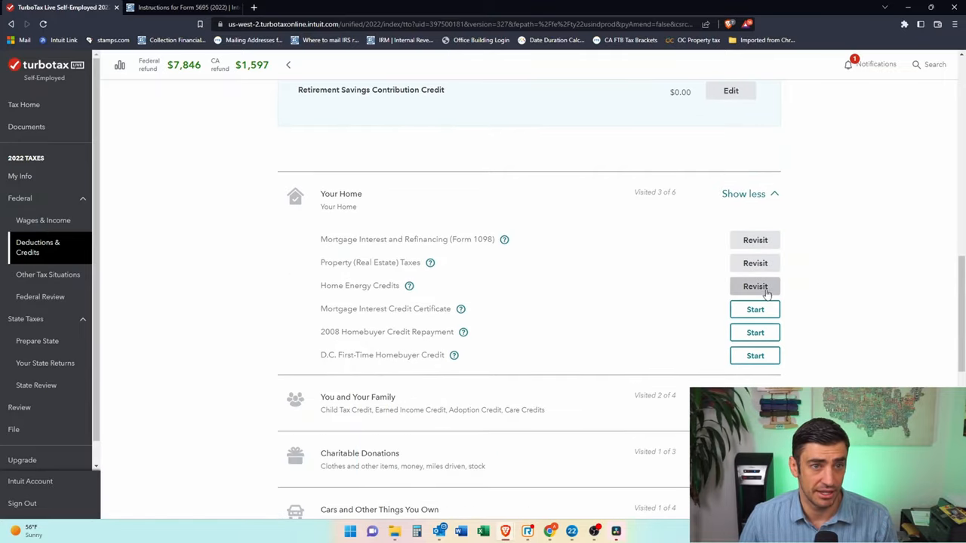
- Start Home Energy Credits, confirming a shared home that is the U.S. main home
{"action": "left_click", "coordinate": [755, 286]}
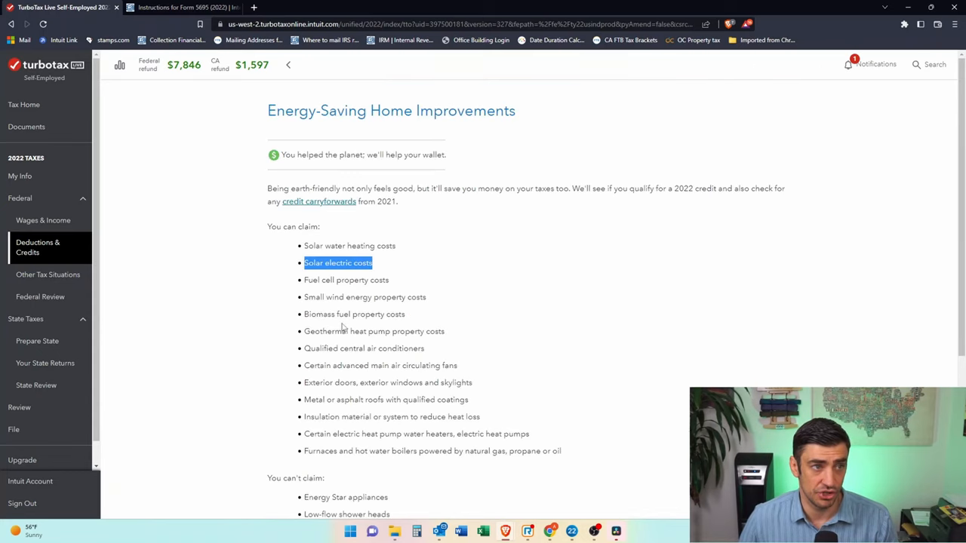
{"action": "scroll", "scroll_direction": "down", "scroll_amount": 3}
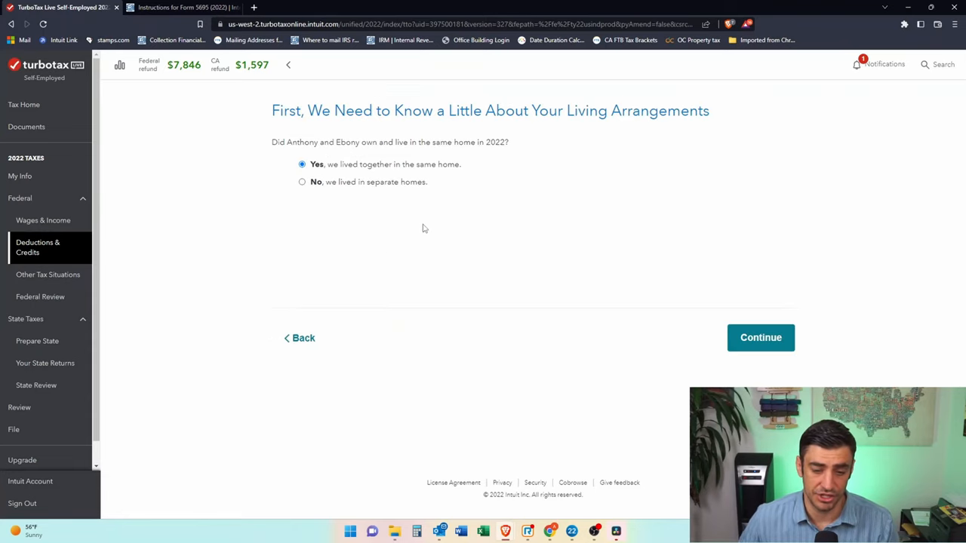
{"action": "left_click", "coordinate": [761, 337]}
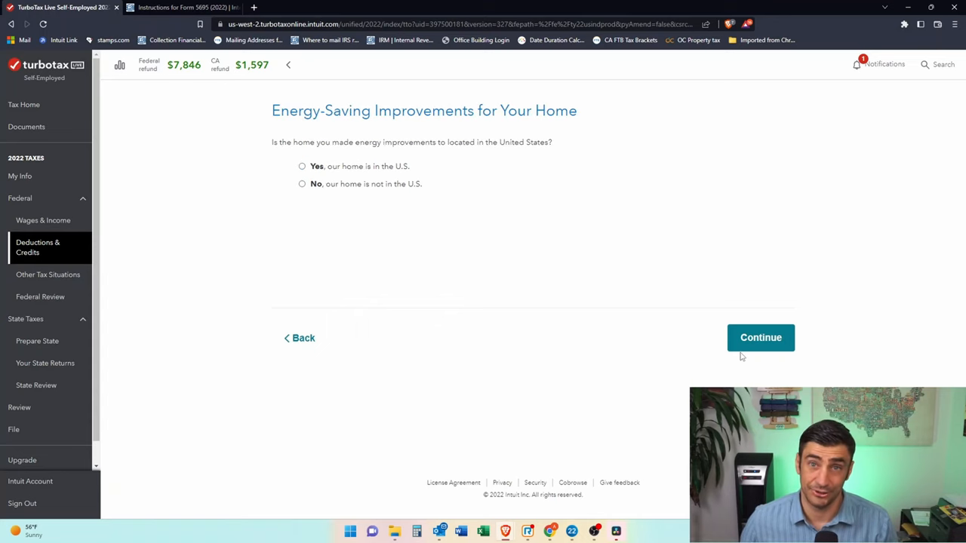
{"action": "left_click", "coordinate": [301, 166]}
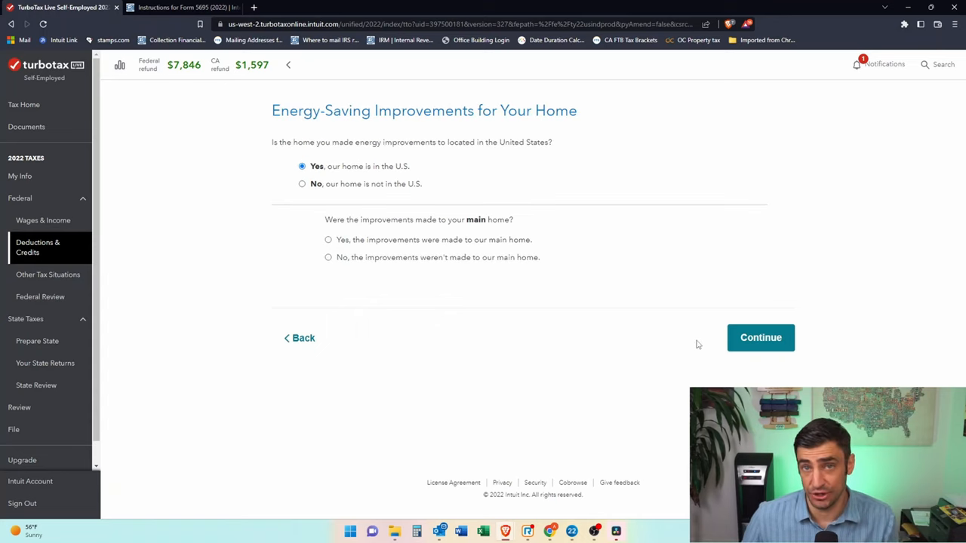
{"action": "left_click", "coordinate": [328, 240]}
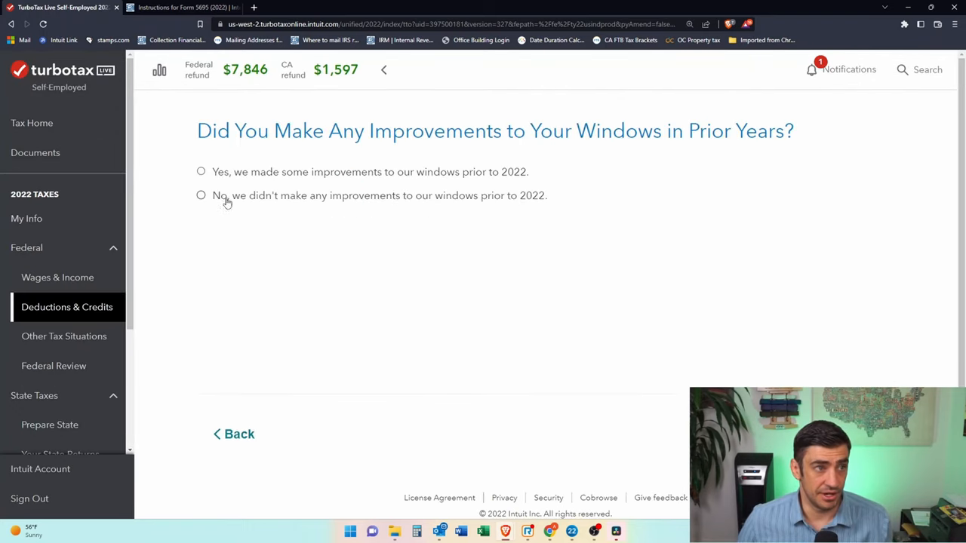
- Answer No to prior-year window improvements and prior-year home energy credits
{"action": "left_click", "coordinate": [201, 195]}
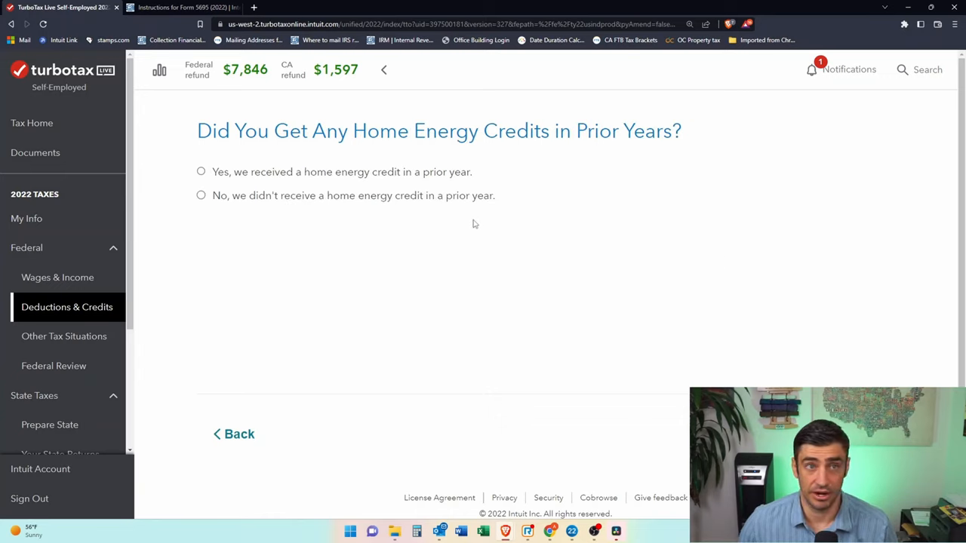
{"action": "mouse_move", "coordinate": [713, 195]}
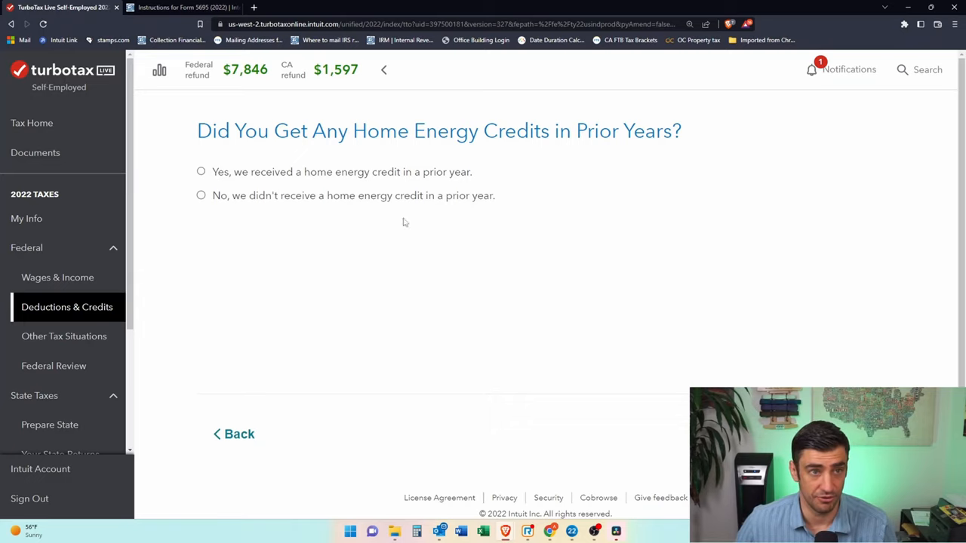
{"action": "left_click", "coordinate": [201, 195]}
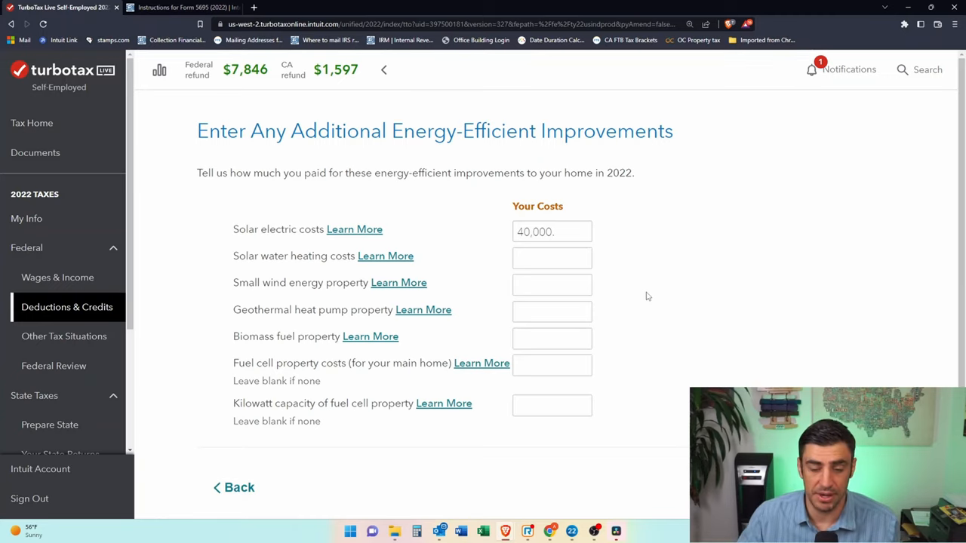
{"action": "mouse_move", "coordinate": [623, 227]}
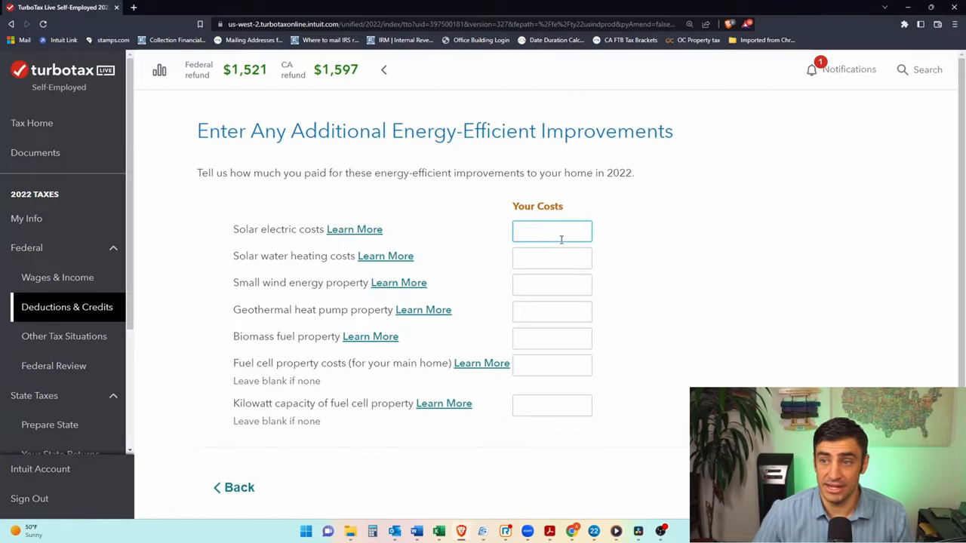
- Enter 9,799 as the solar electric costs
{"action": "type", "text": "9,799"}
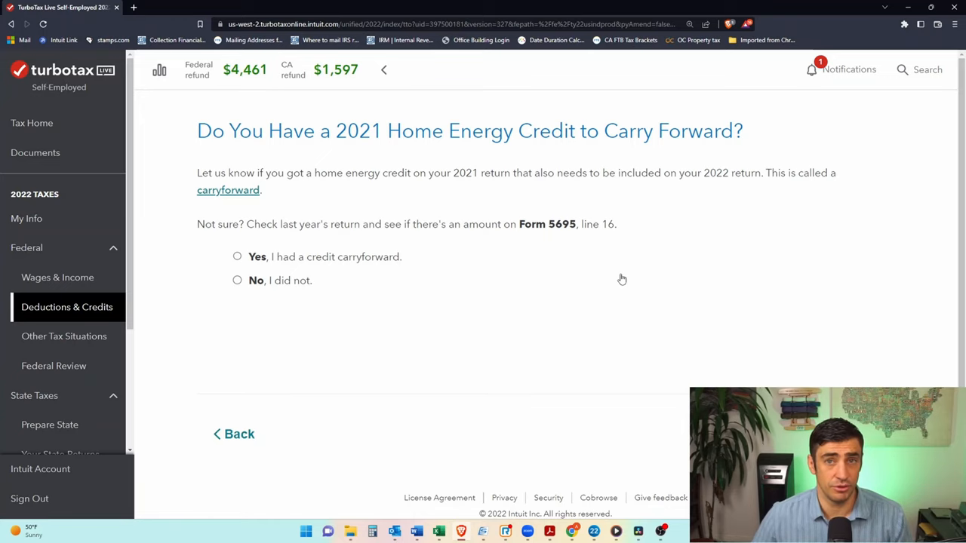
{"action": "mouse_move", "coordinate": [232, 298]}
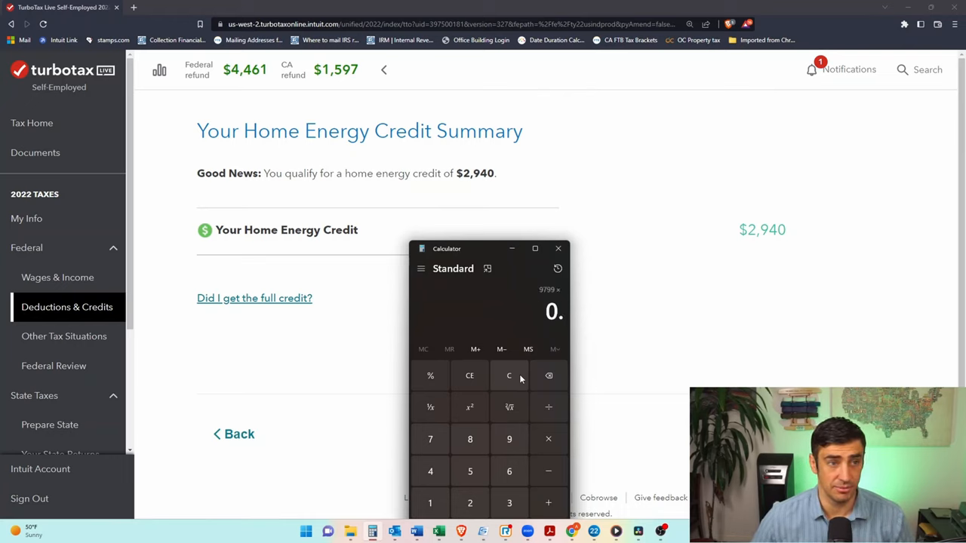
- Clear the Calculator used to check the $2,940 home energy credit
{"action": "left_click", "coordinate": [509, 375]}
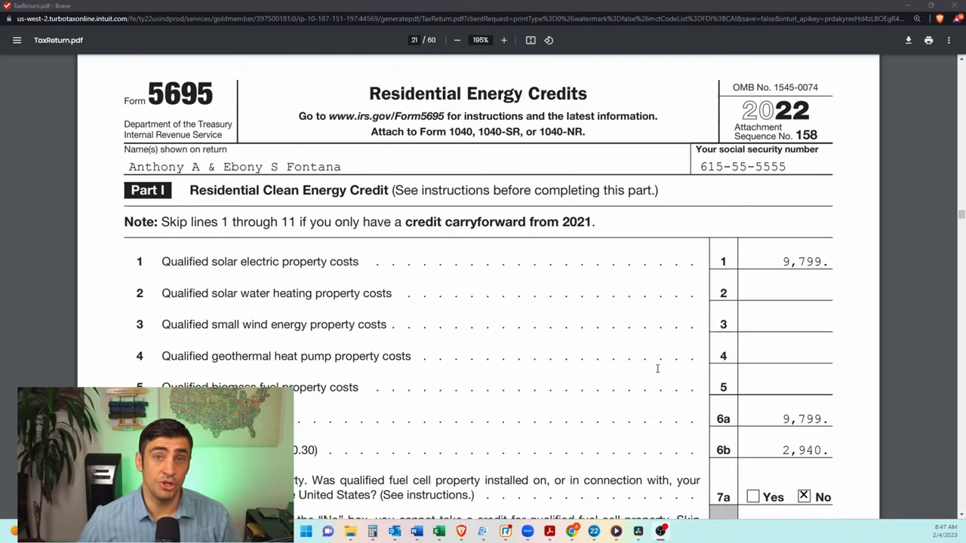
{"action": "mouse_move", "coordinate": [639, 329]}
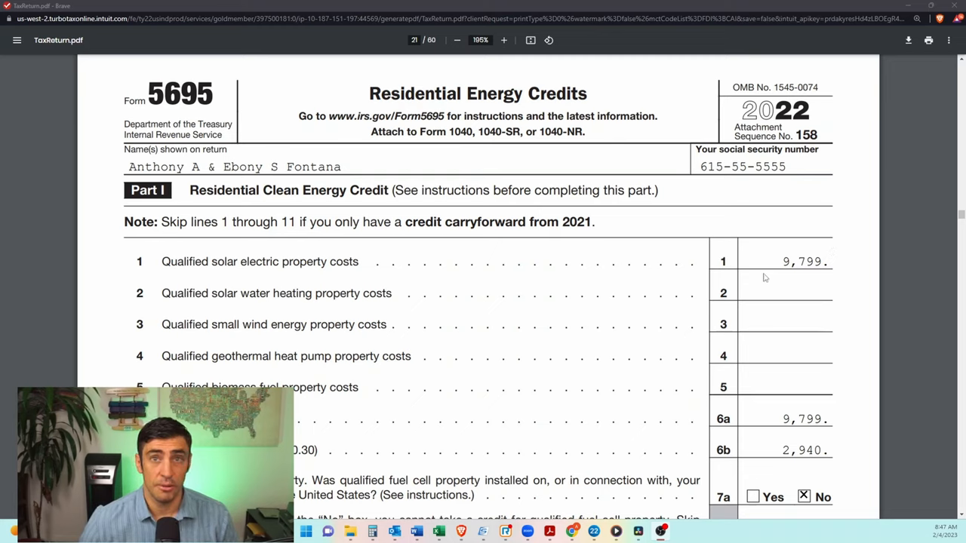
{"action": "mouse_move", "coordinate": [761, 261]}
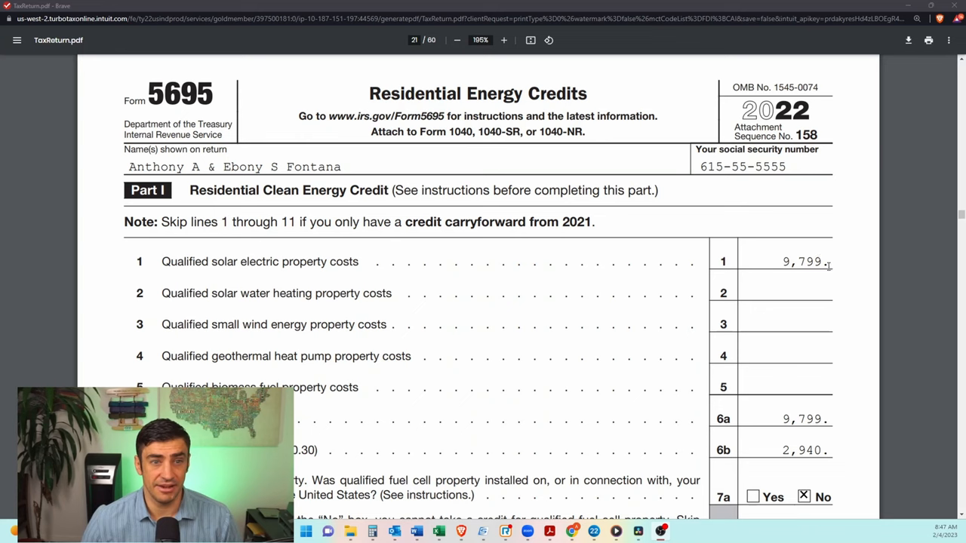
- Scroll Form 5695 to line 15, showing the 2,940 residential clean energy credit
{"action": "scroll", "scroll_direction": "down", "scroll_amount": 3}
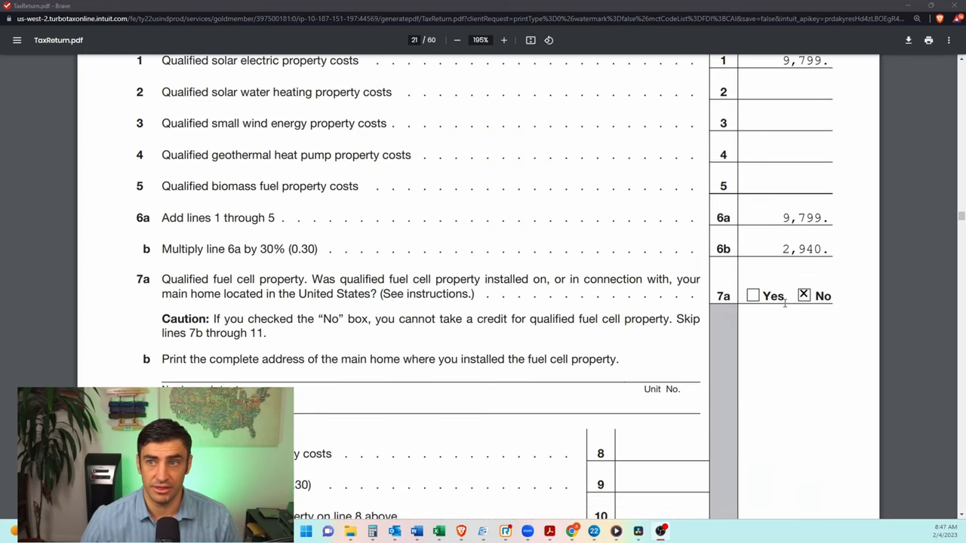
{"action": "scroll", "scroll_direction": "down", "scroll_amount": 3}
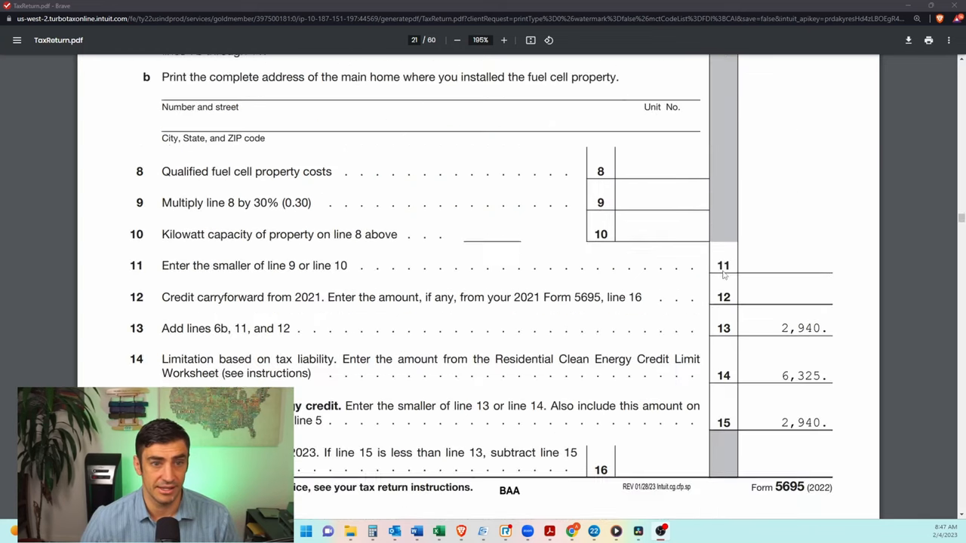
{"action": "scroll", "scroll_direction": "down", "scroll_amount": 3}
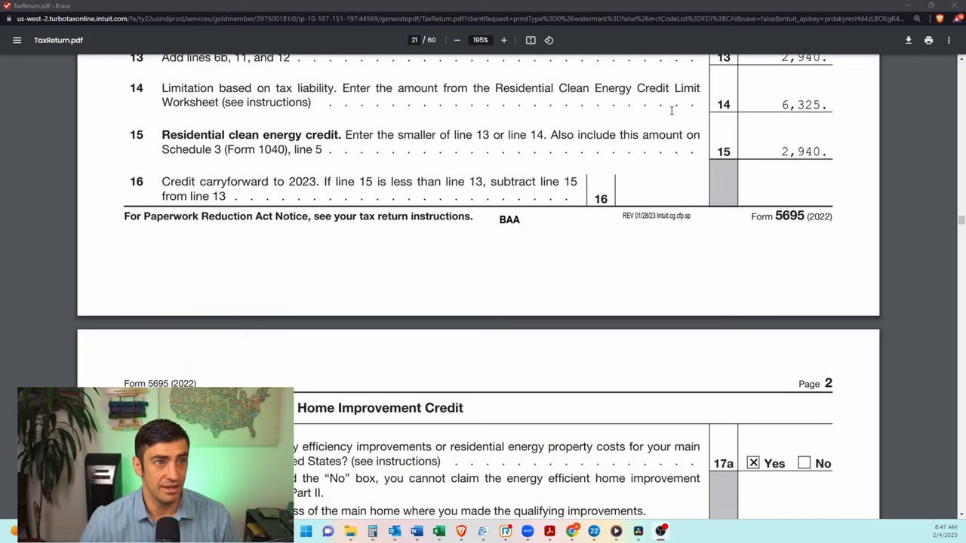
{"action": "mouse_move", "coordinate": [232, 145]}
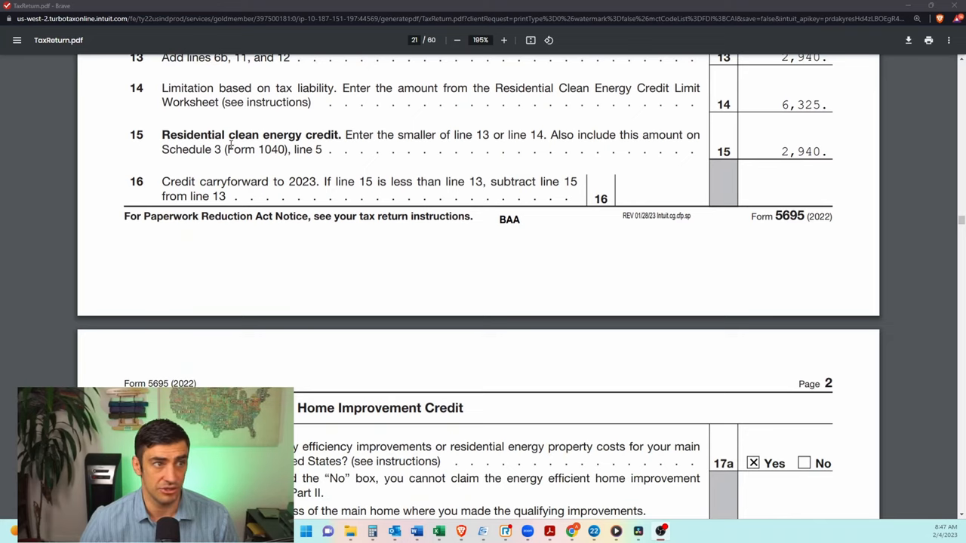